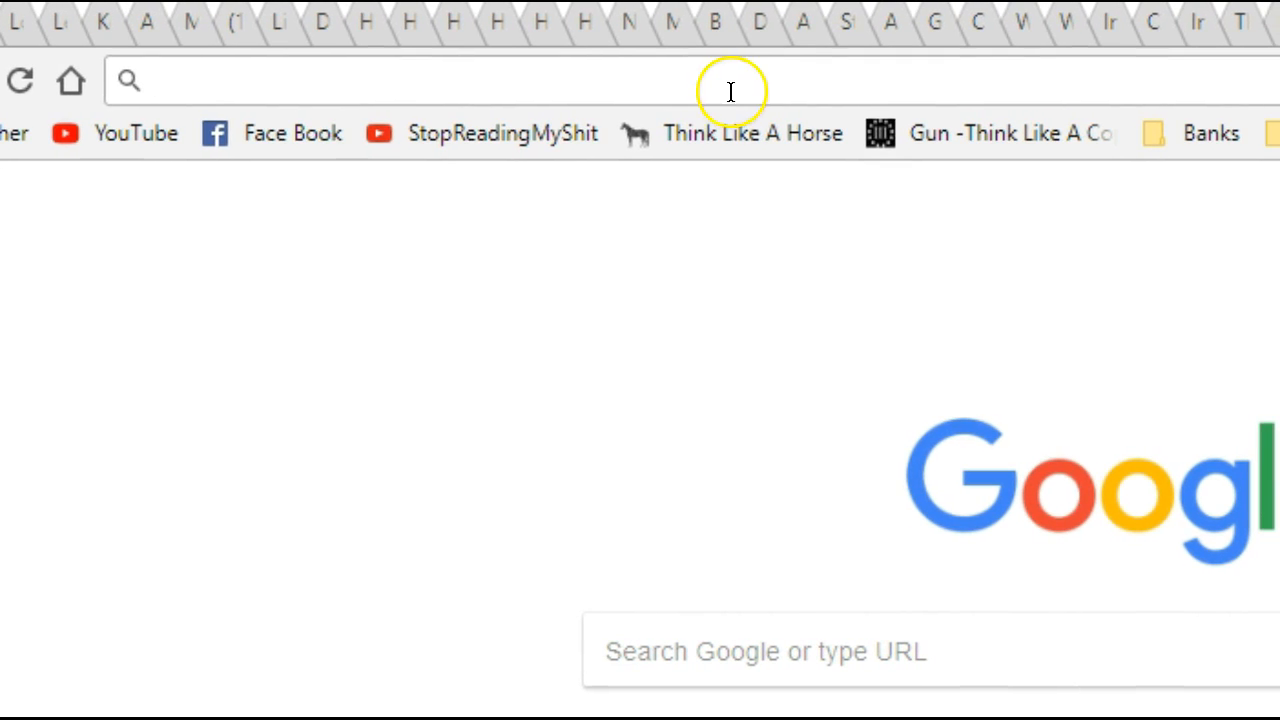
mouse_move(970, 236)
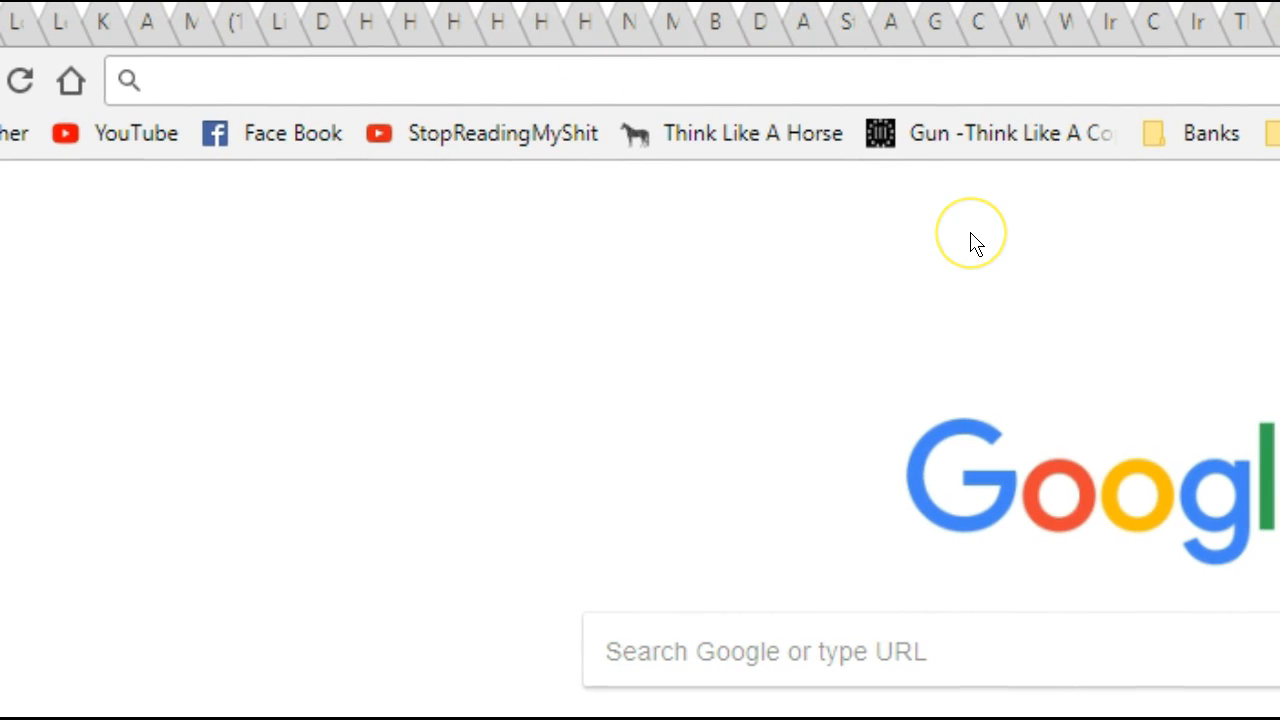
mouse_move(360, 164)
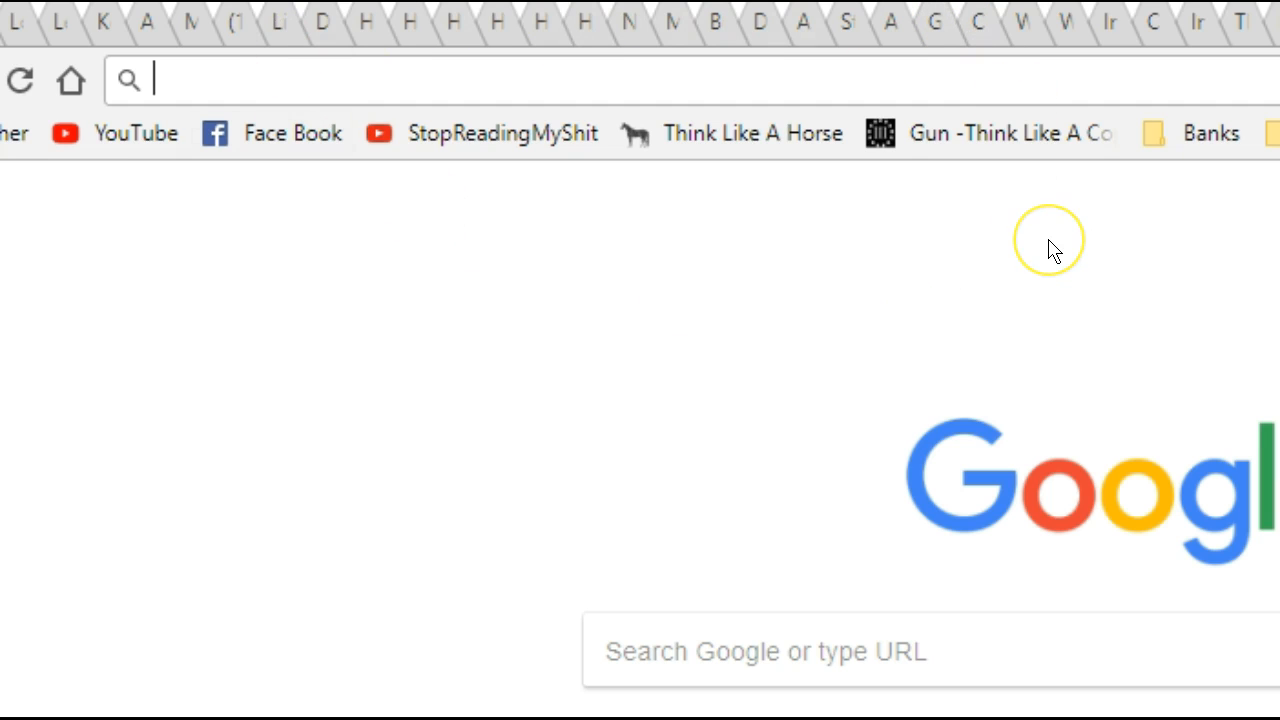
mouse_move(1050, 250)
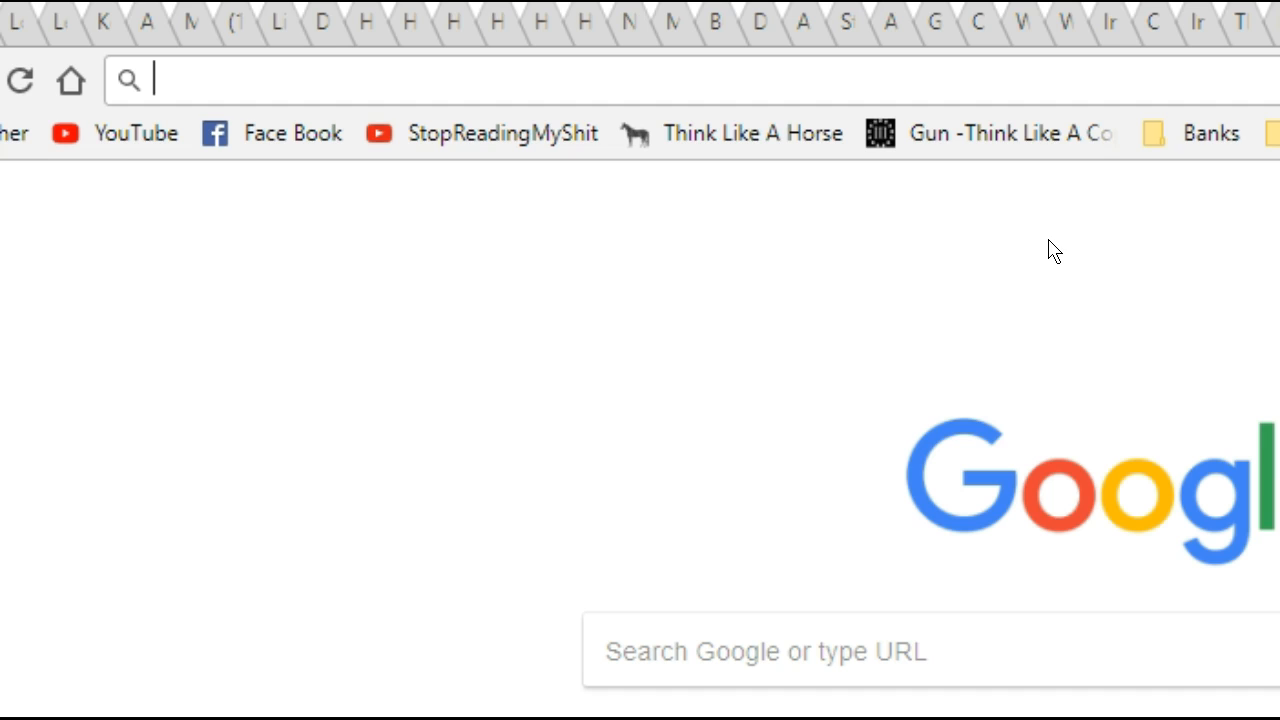
mouse_move(816, 256)
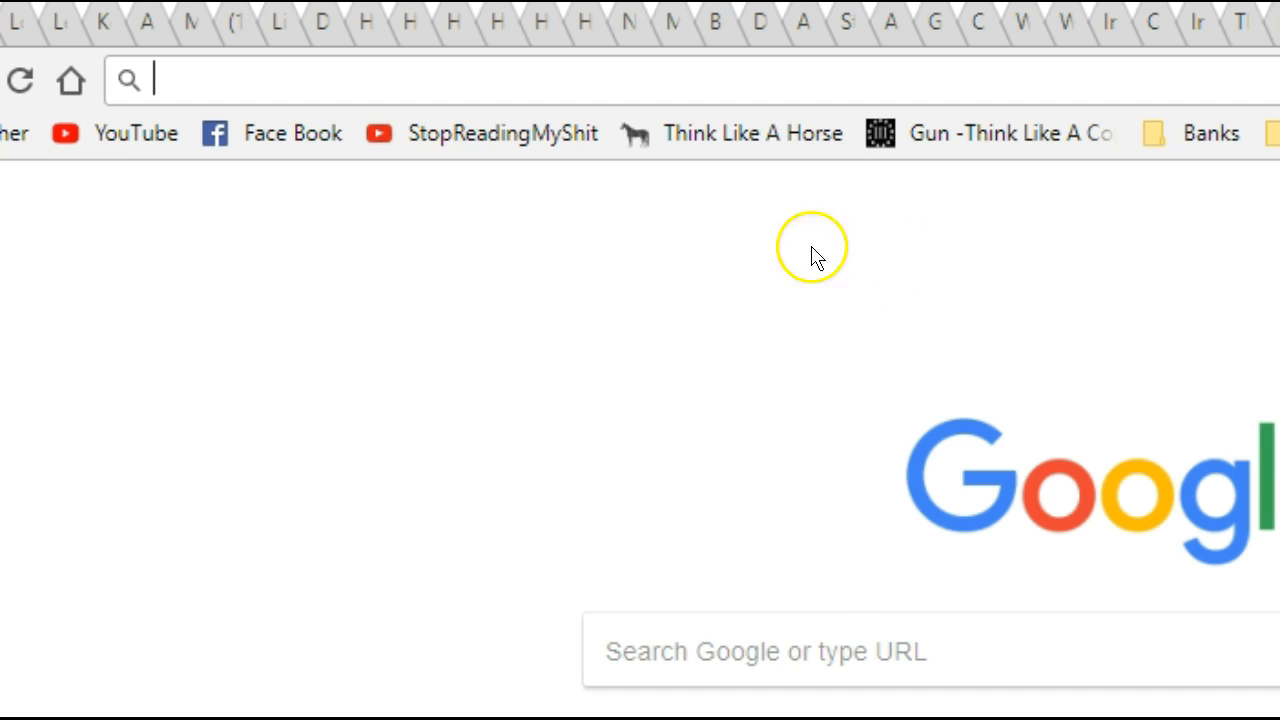
mouse_move(770, 100)
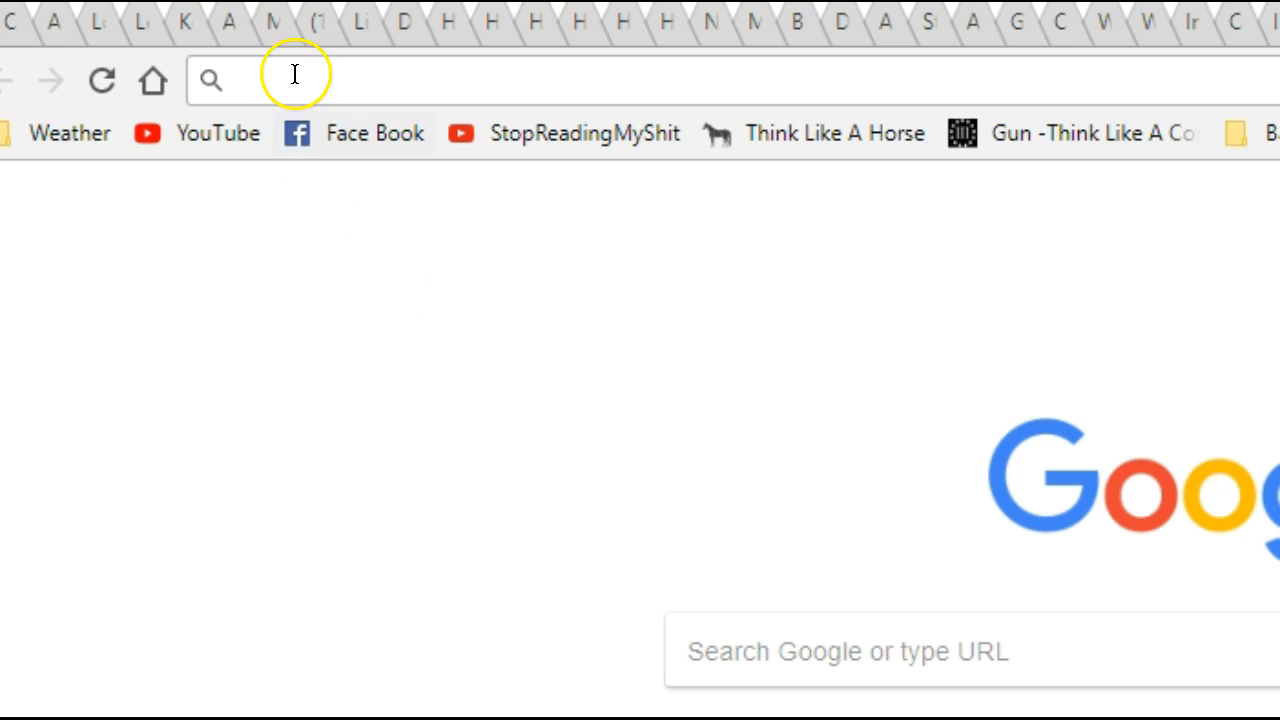
Step: Paste chrome://flags/ into the address bar
right_click(300, 80)
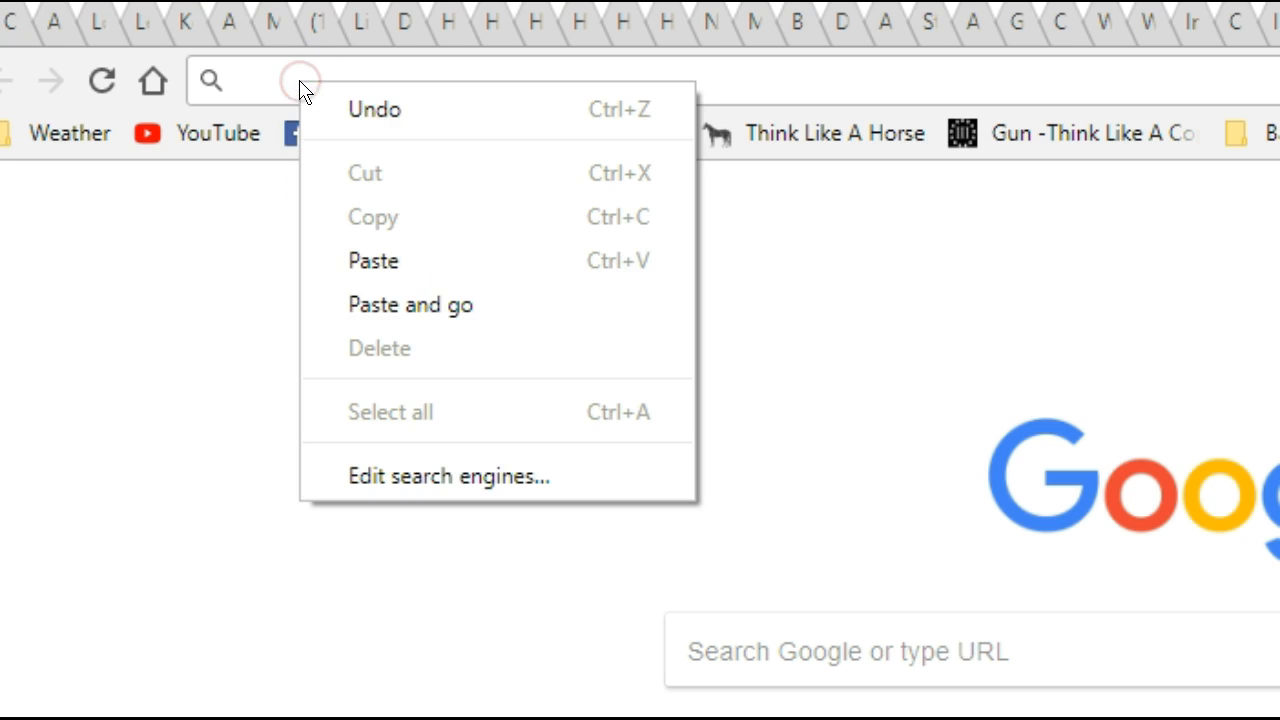
left_click(372, 260)
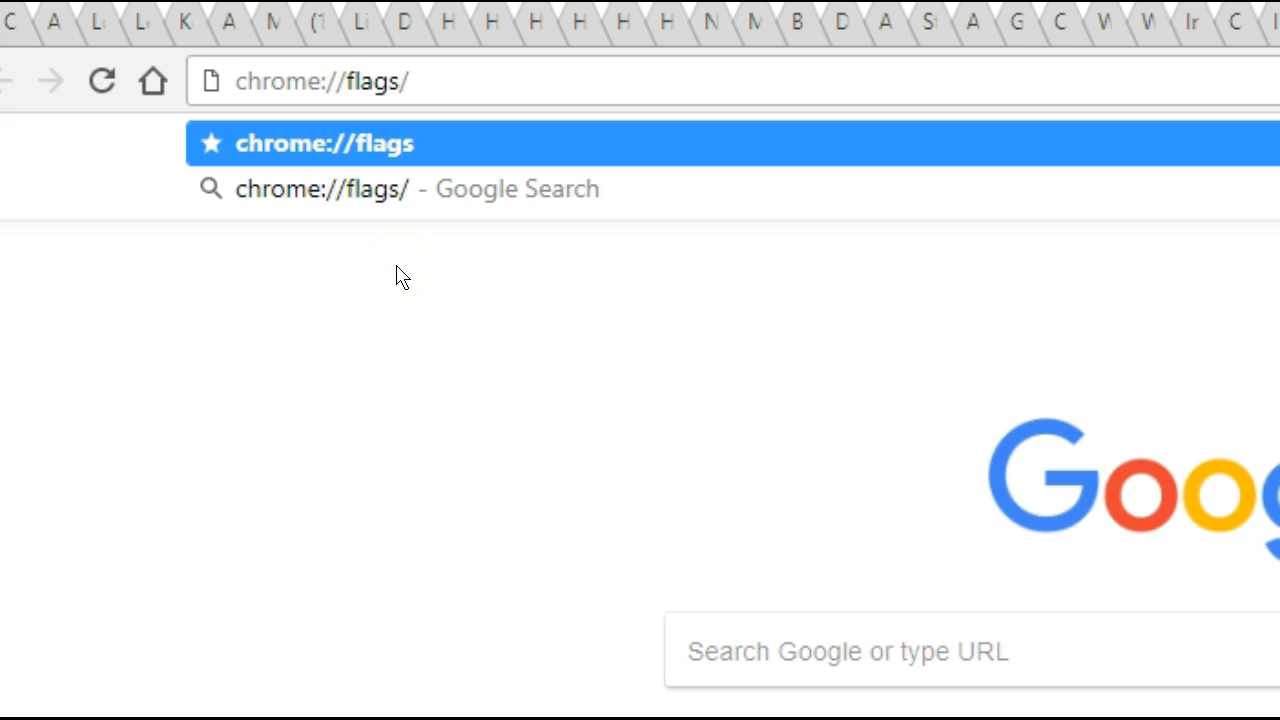
mouse_move(370, 100)
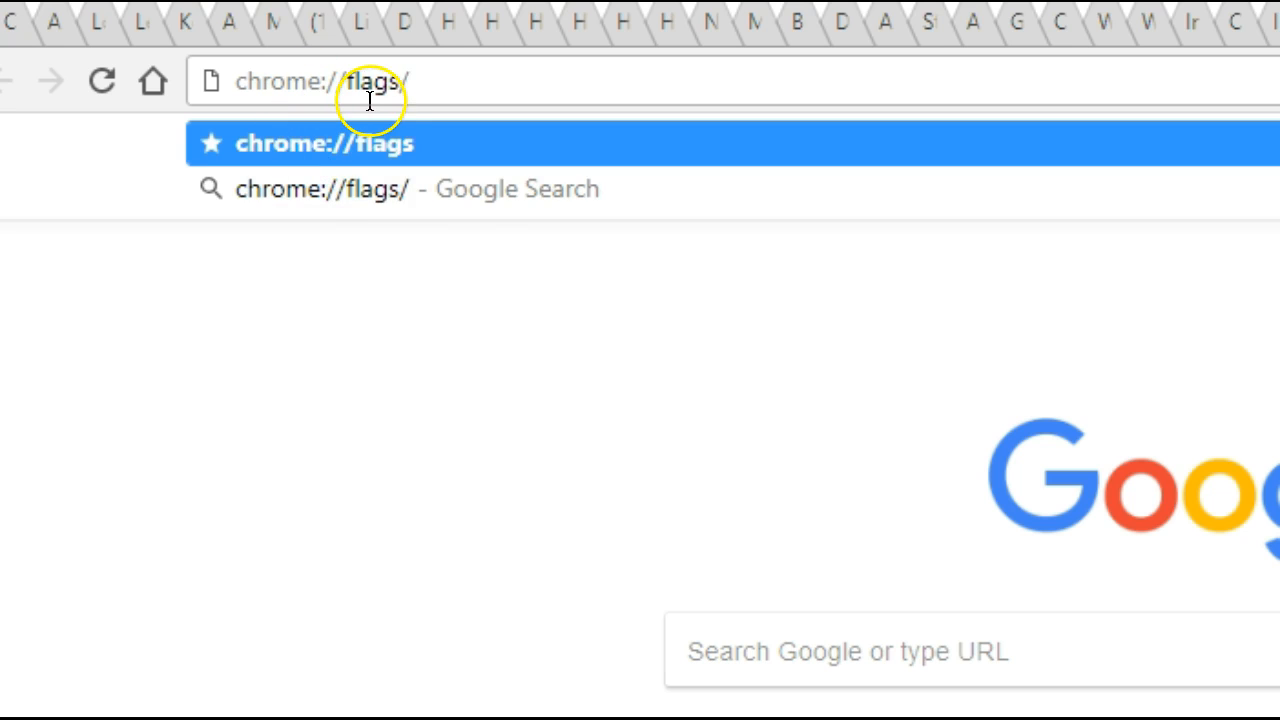
mouse_move(472, 84)
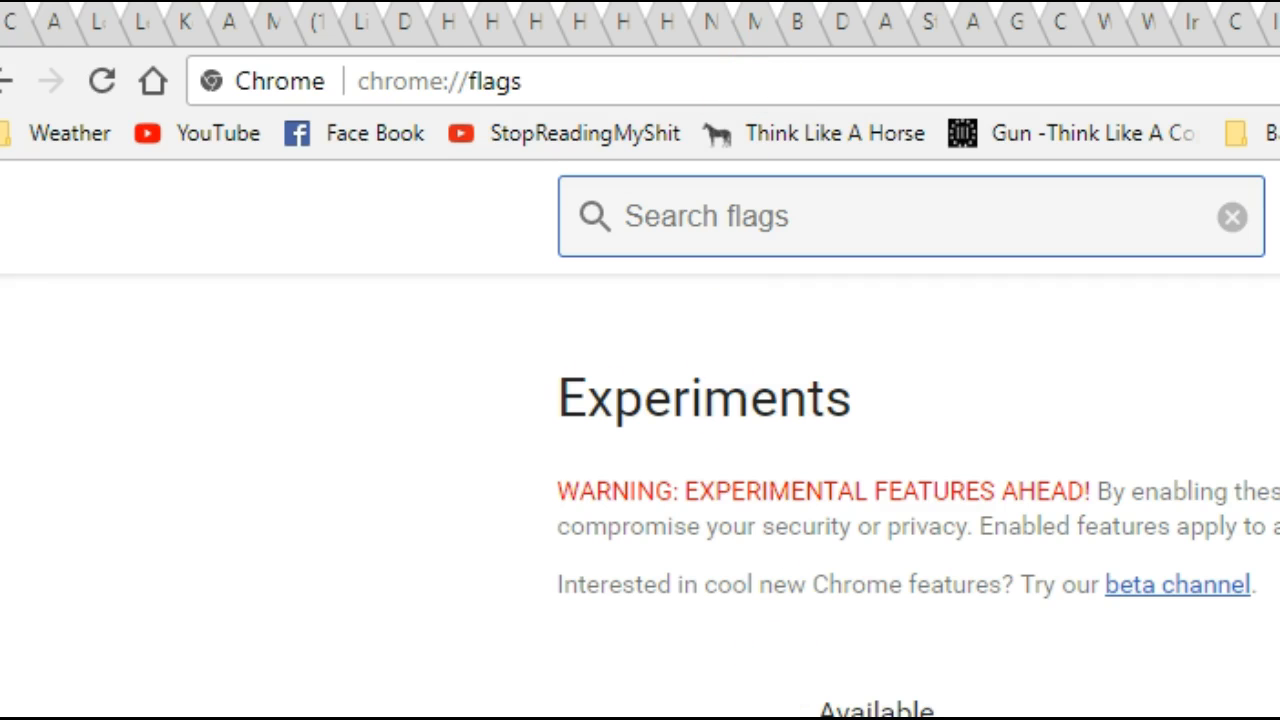
scroll("down", 3)
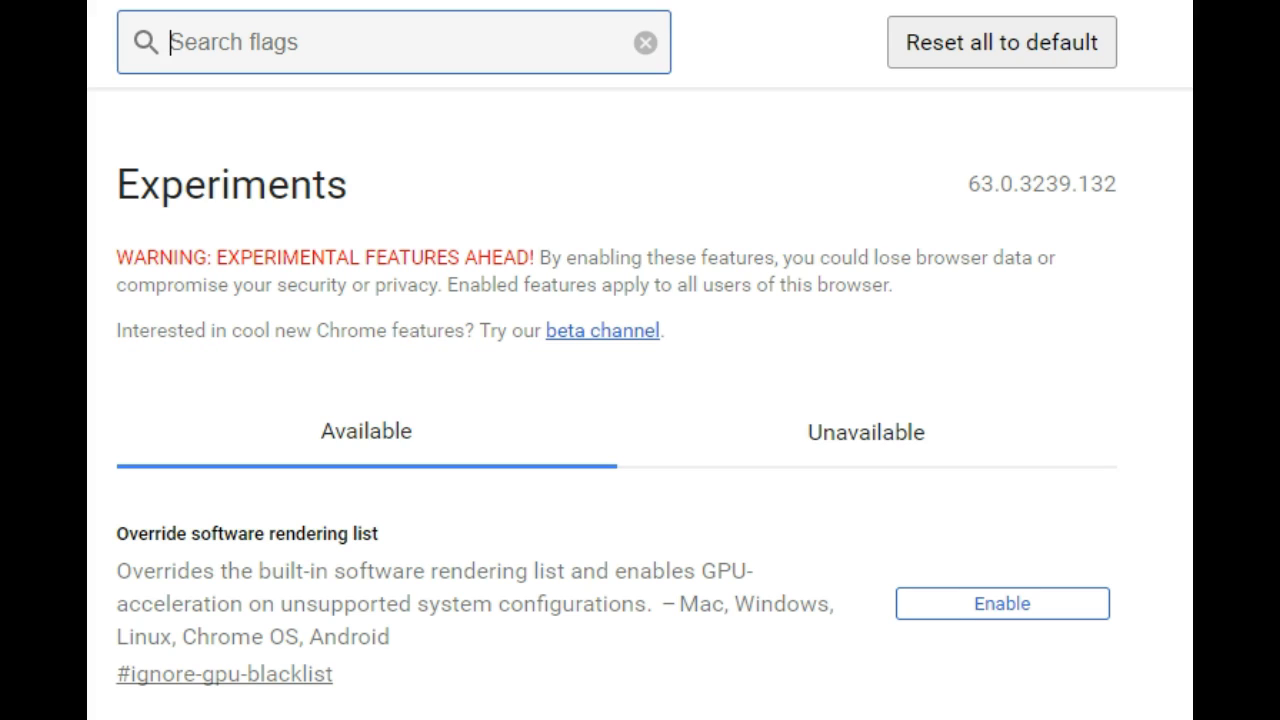
scroll("down", 3)
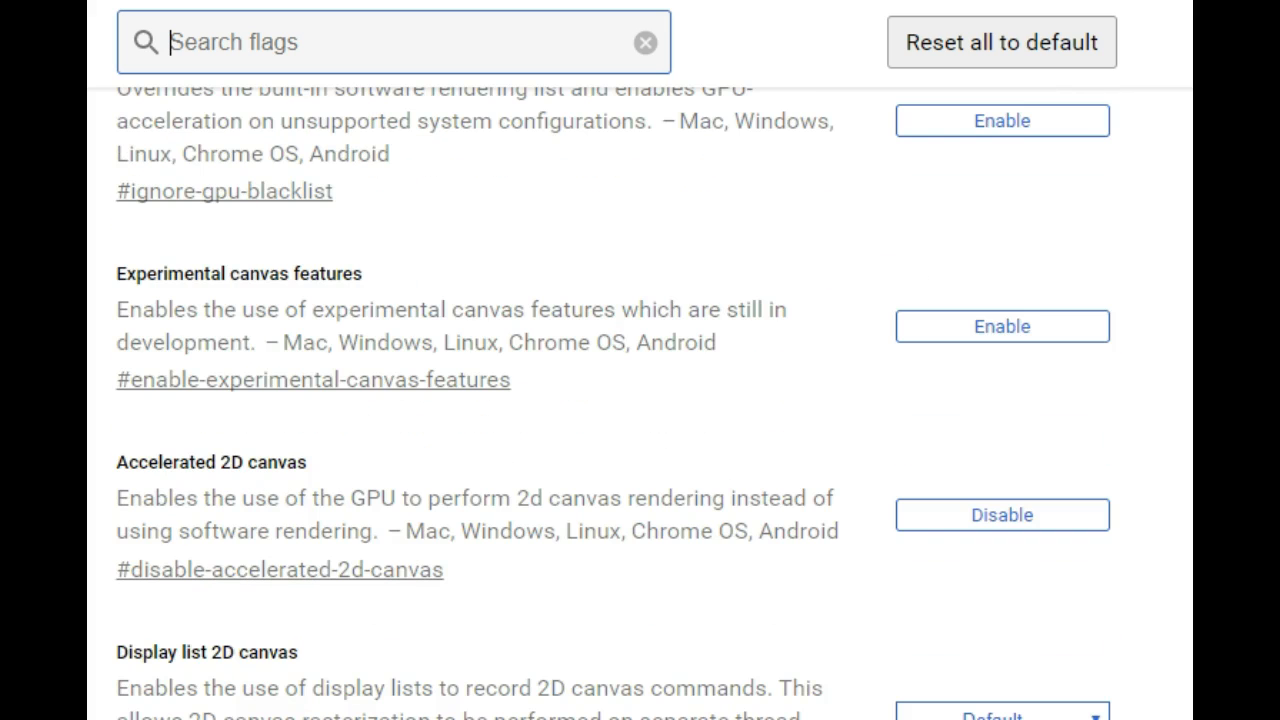
scroll("down", 3)
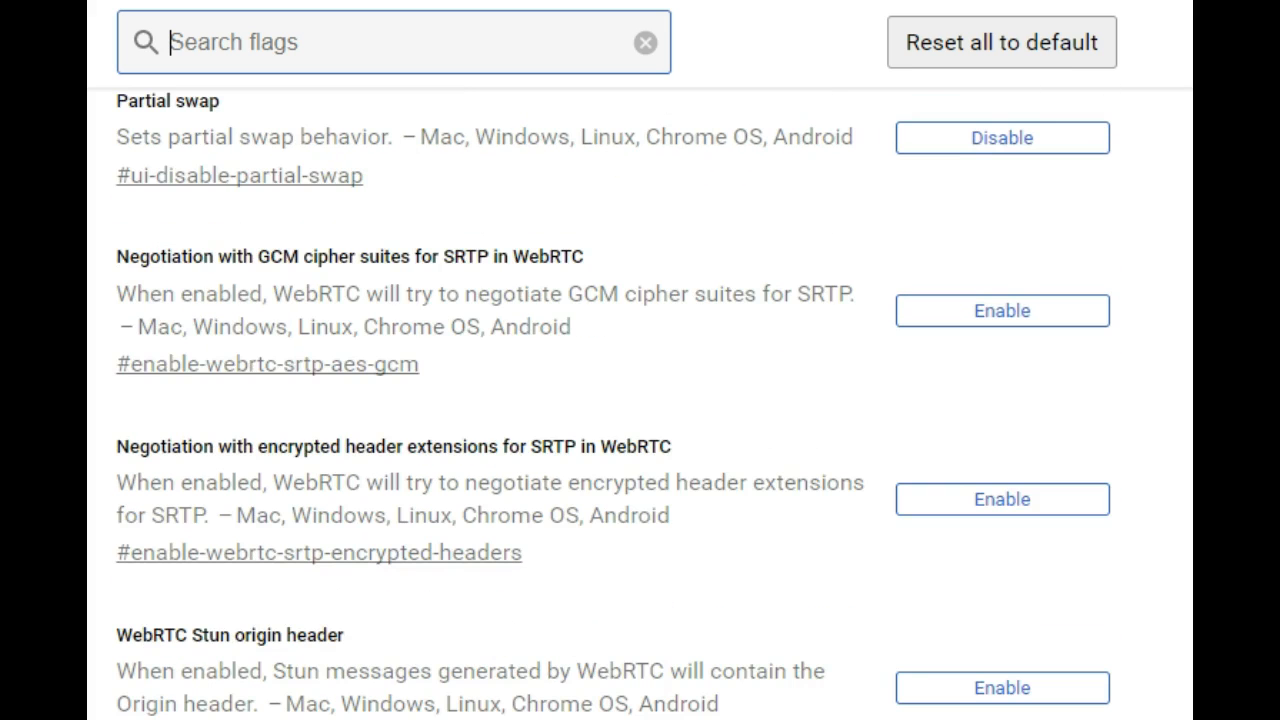
scroll("up", 3)
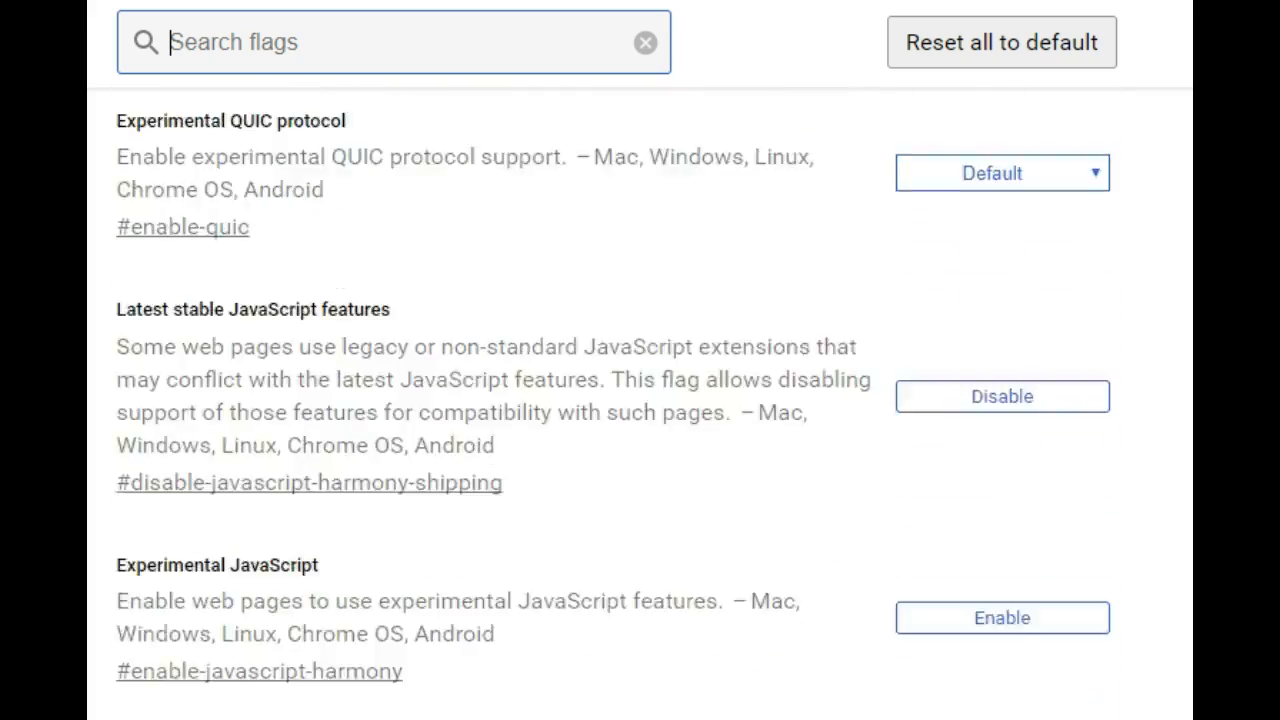
scroll("up", 3)
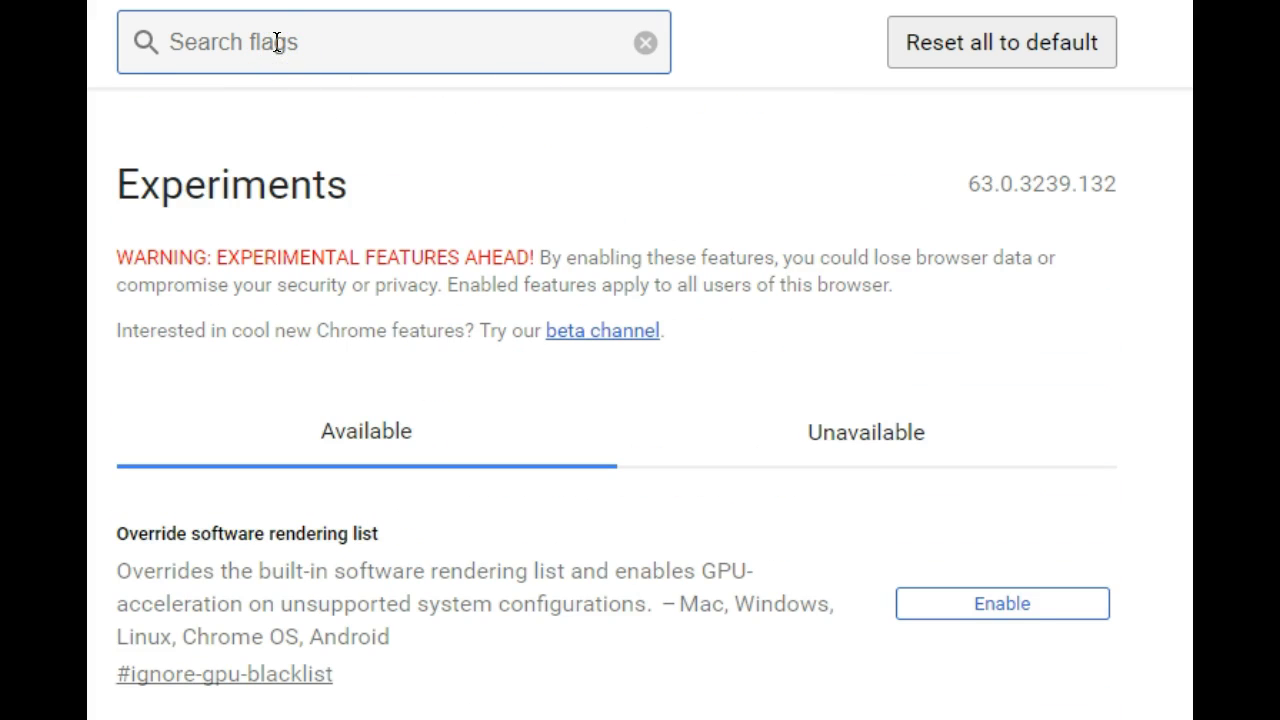
Step: Filter the flags list with the search term 'autop'
type("autoplay")
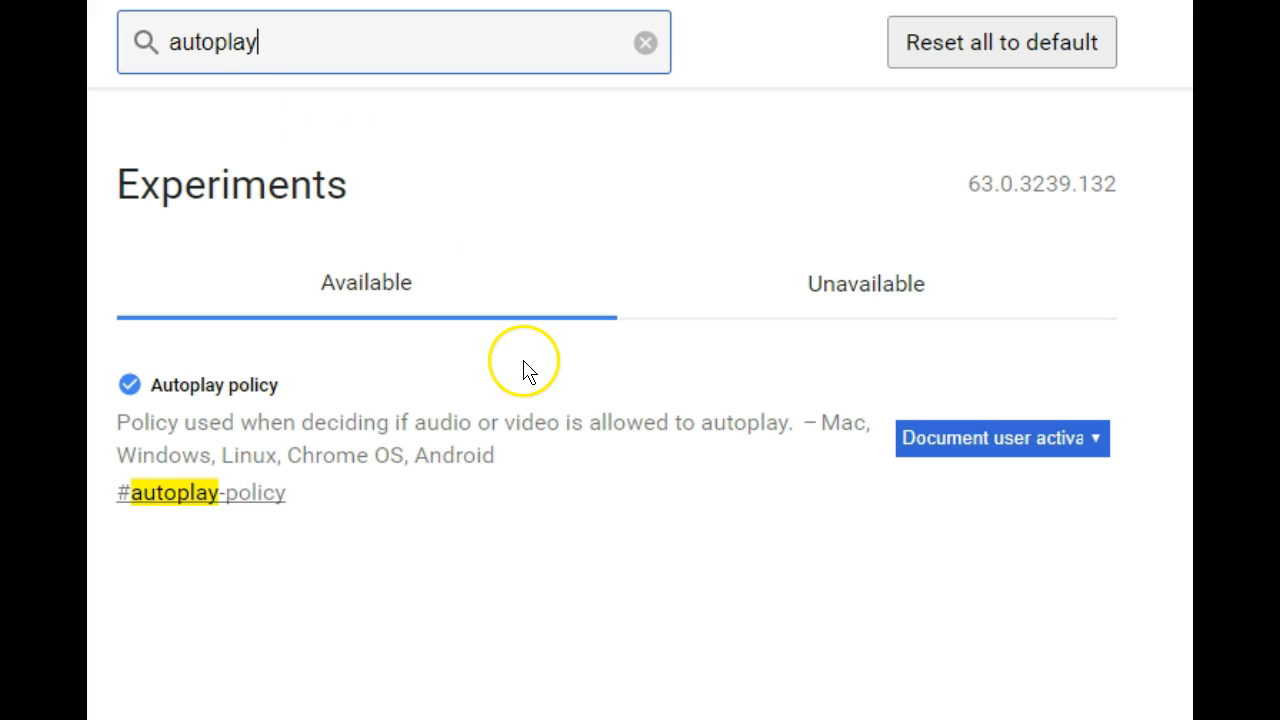
mouse_move(288, 522)
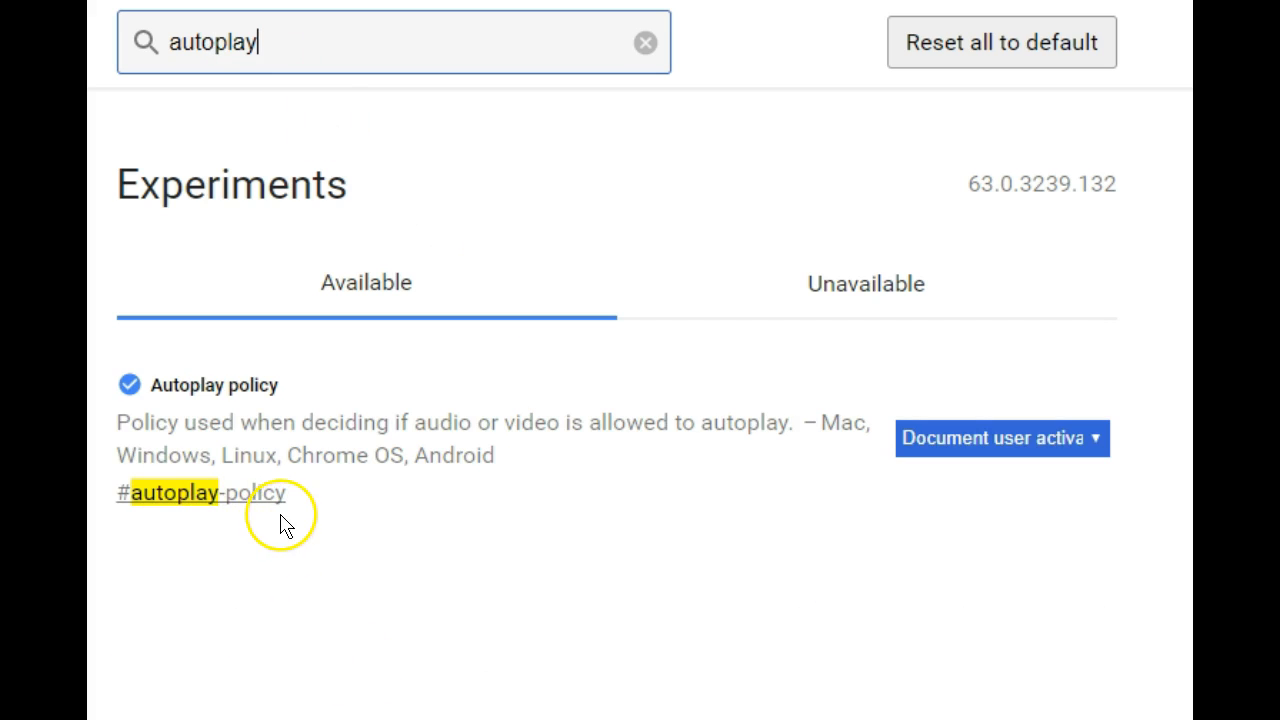
mouse_move(780, 588)
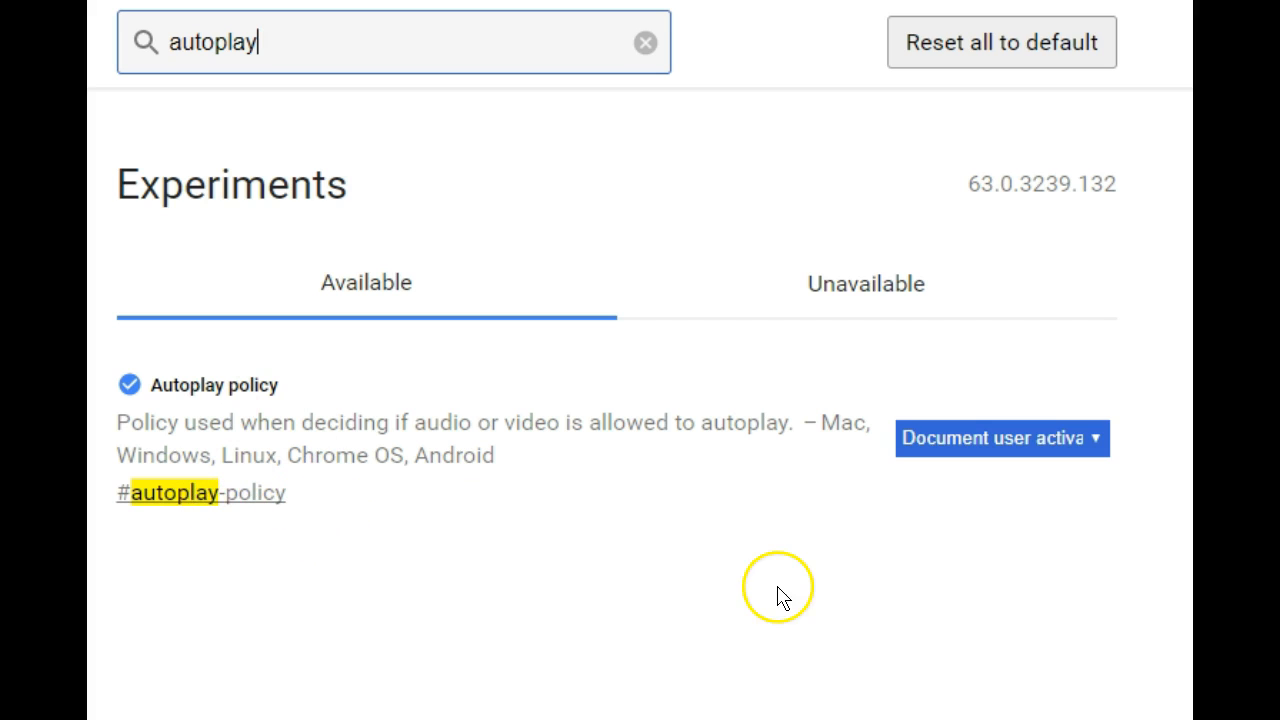
Step: Set Autoplay policy to 'Document user activation is required'
left_click(1000, 438)
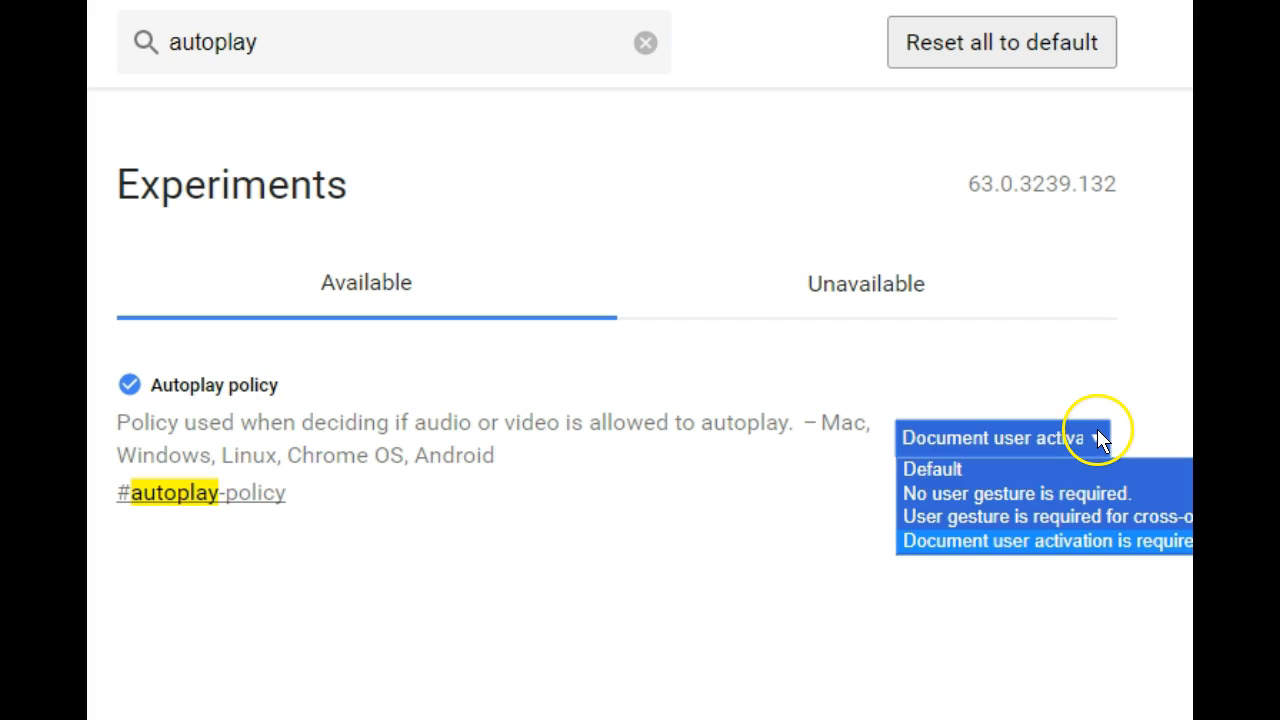
mouse_move(980, 480)
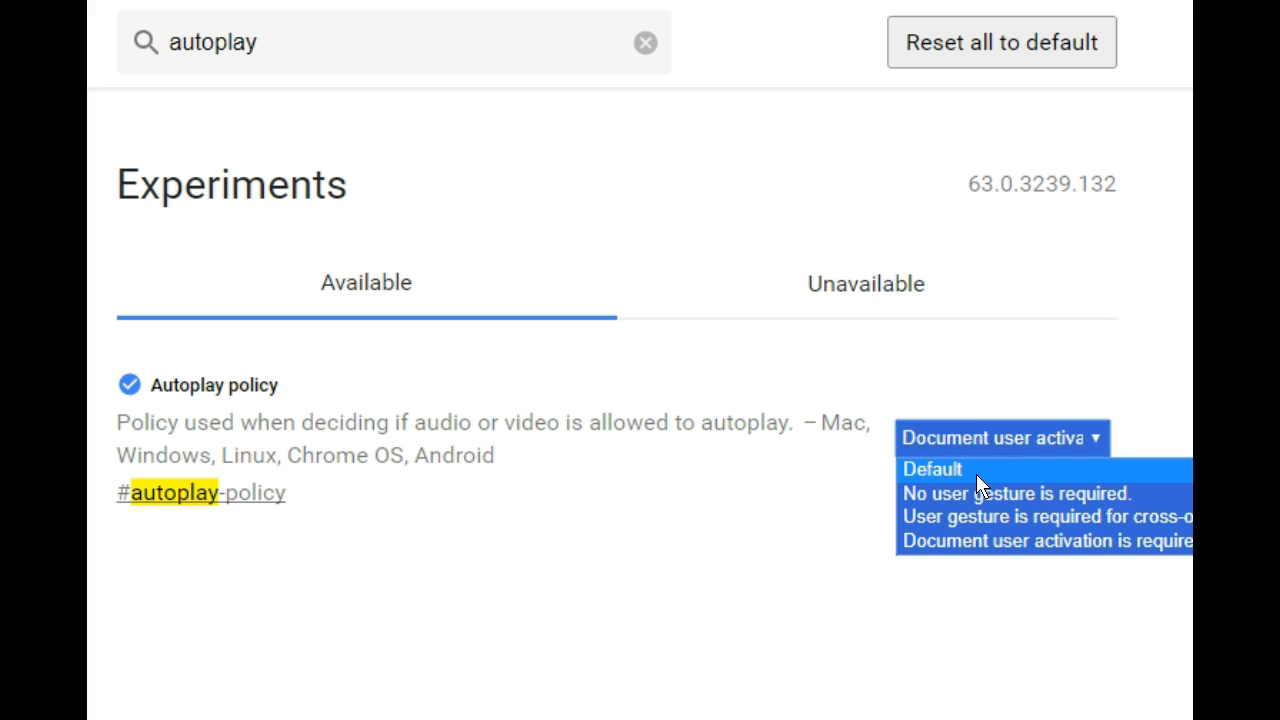
mouse_move(988, 560)
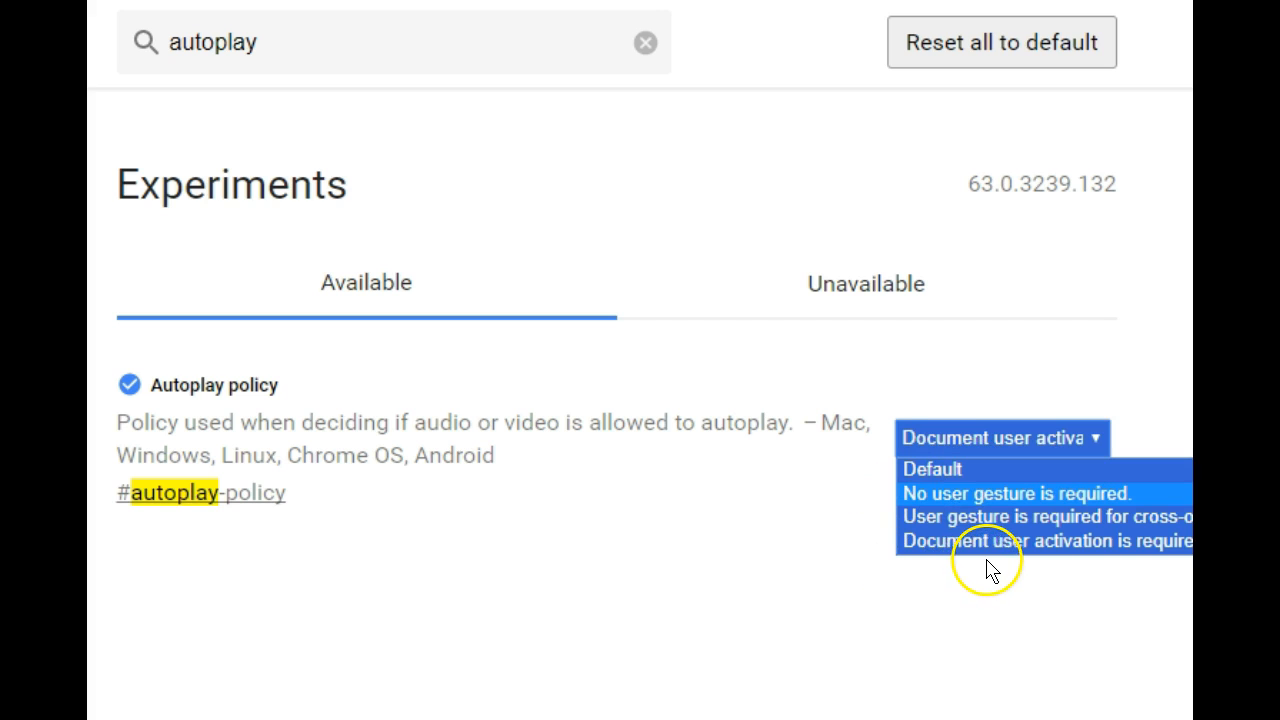
mouse_move(1012, 540)
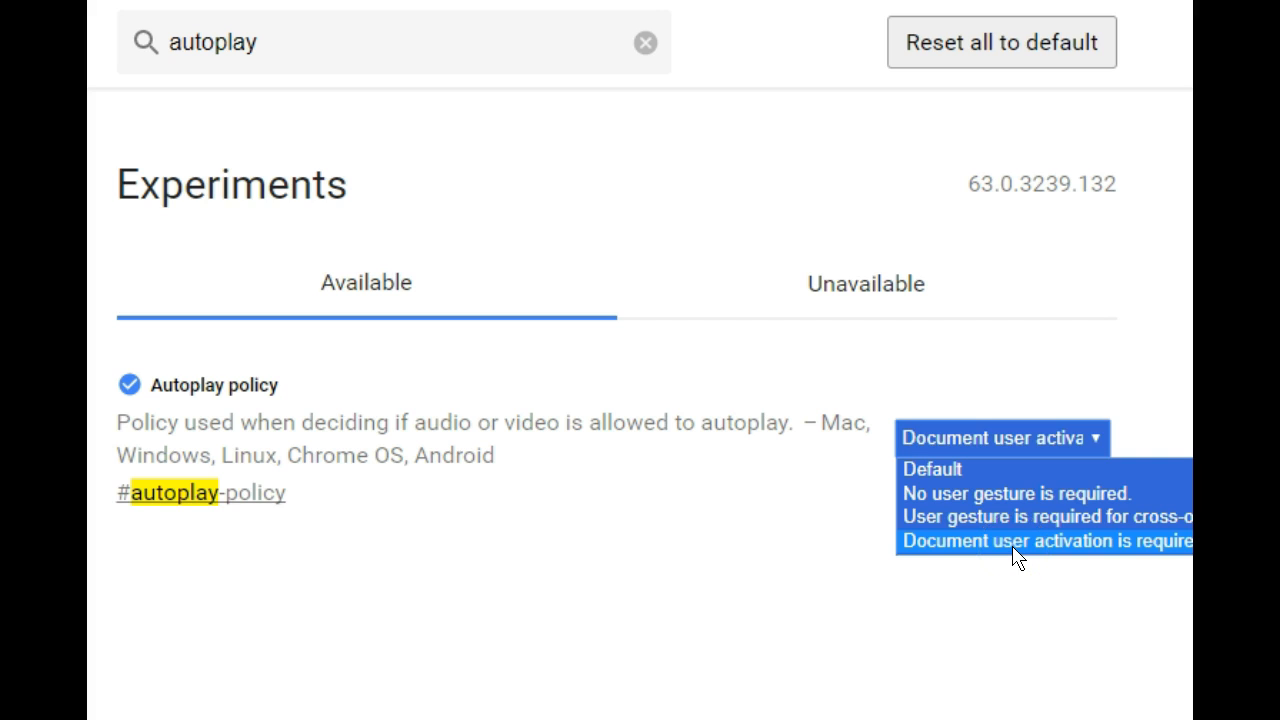
left_click(1048, 540)
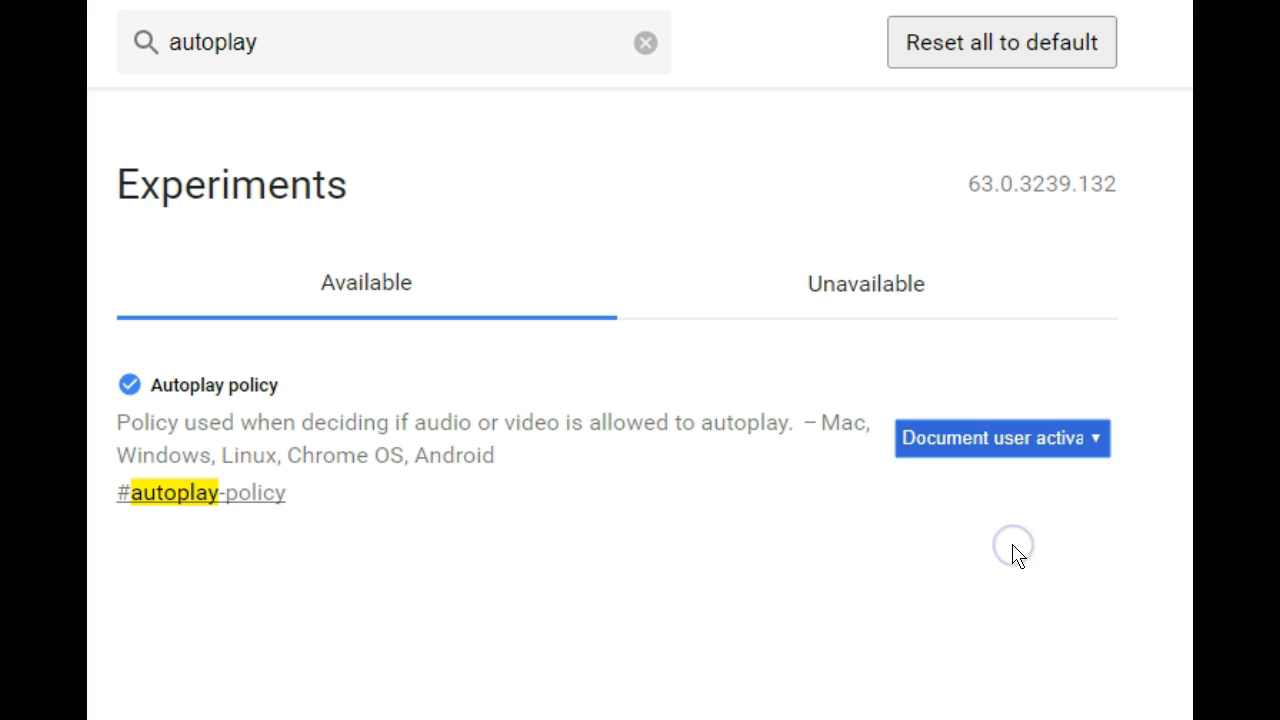
mouse_move(610, 628)
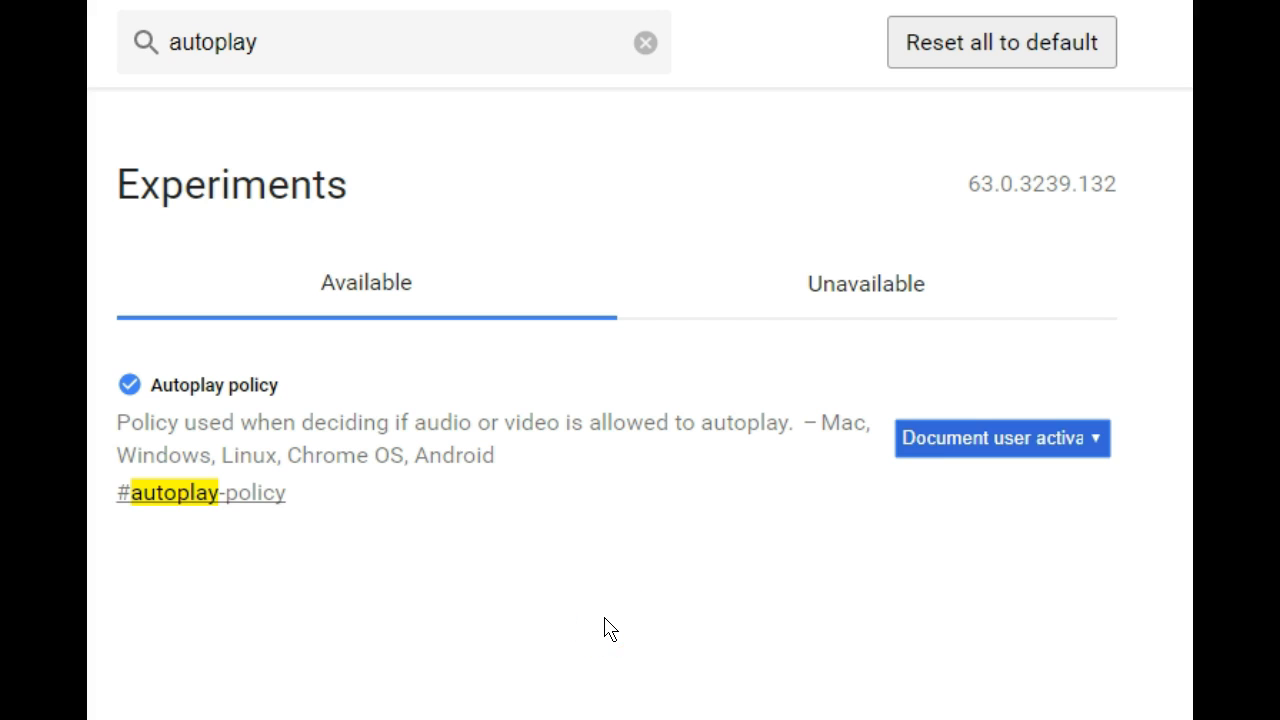